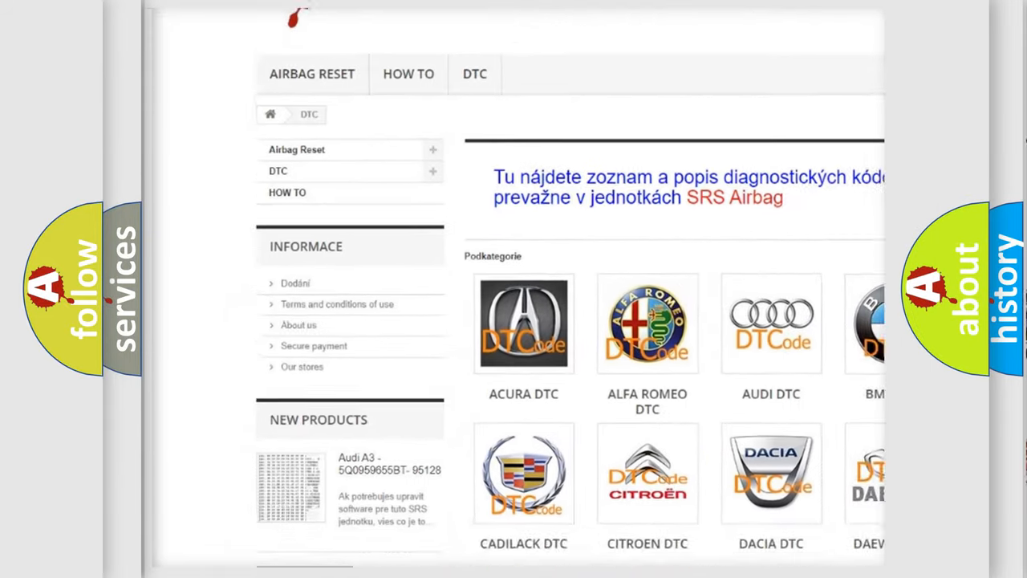
pyautogui.scroll(-3)
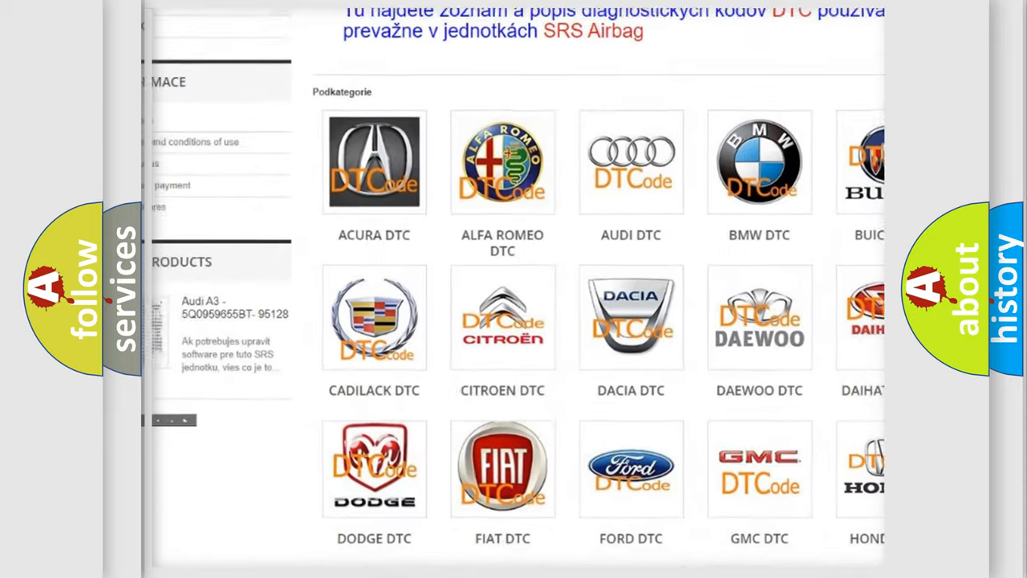
pyautogui.scroll(-3)
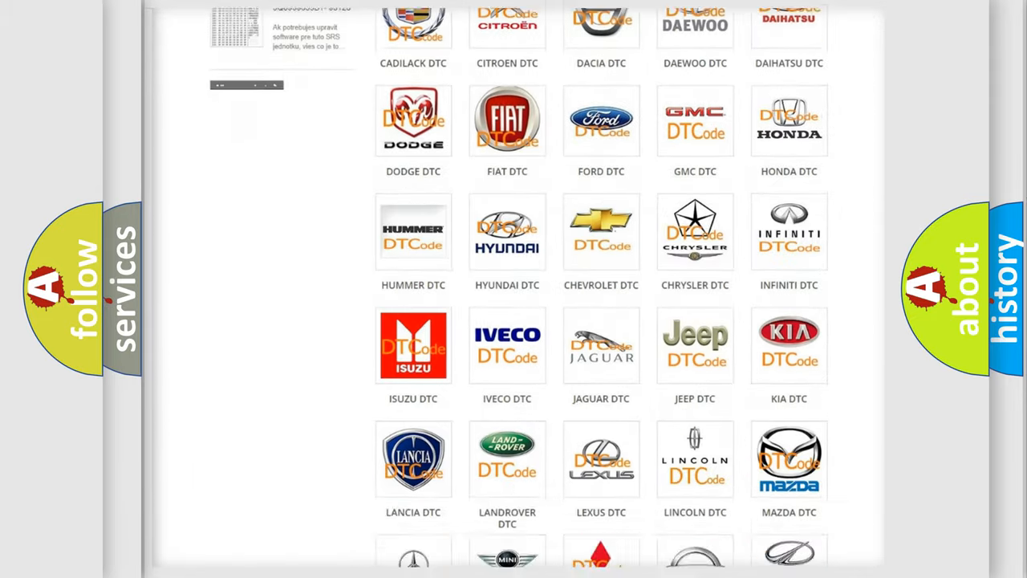
pyautogui.scroll(-3)
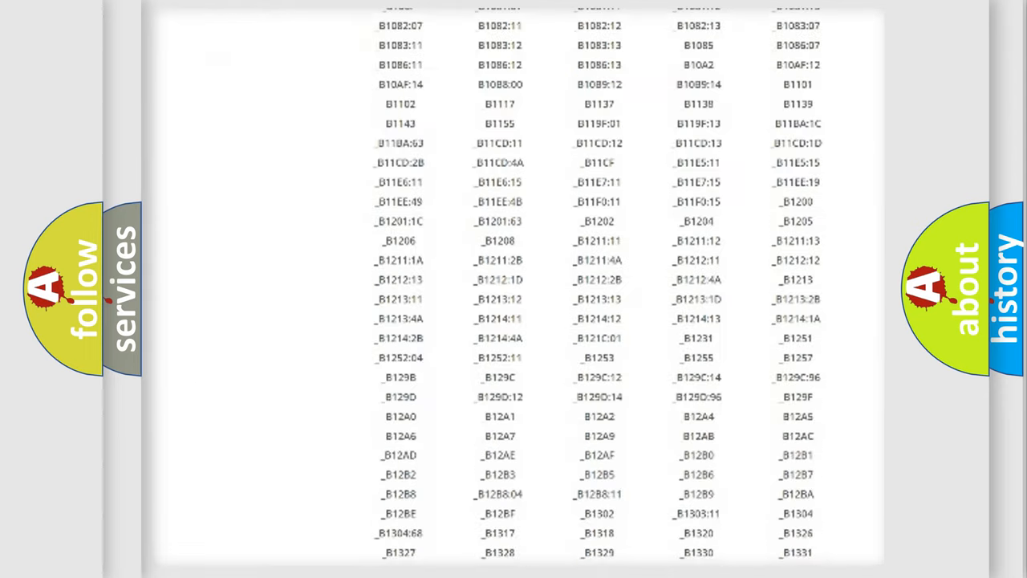
pyautogui.scroll(-3)
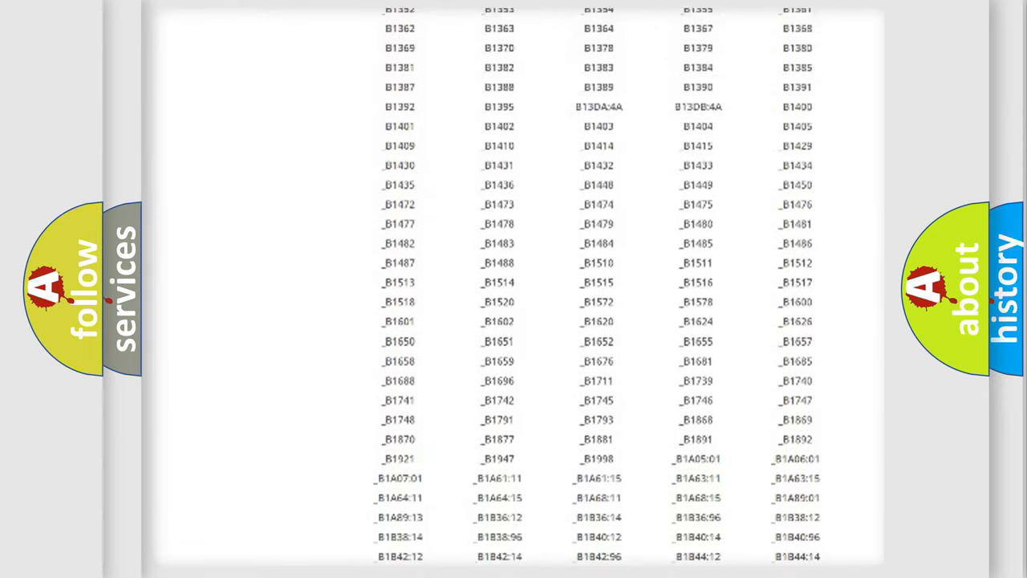